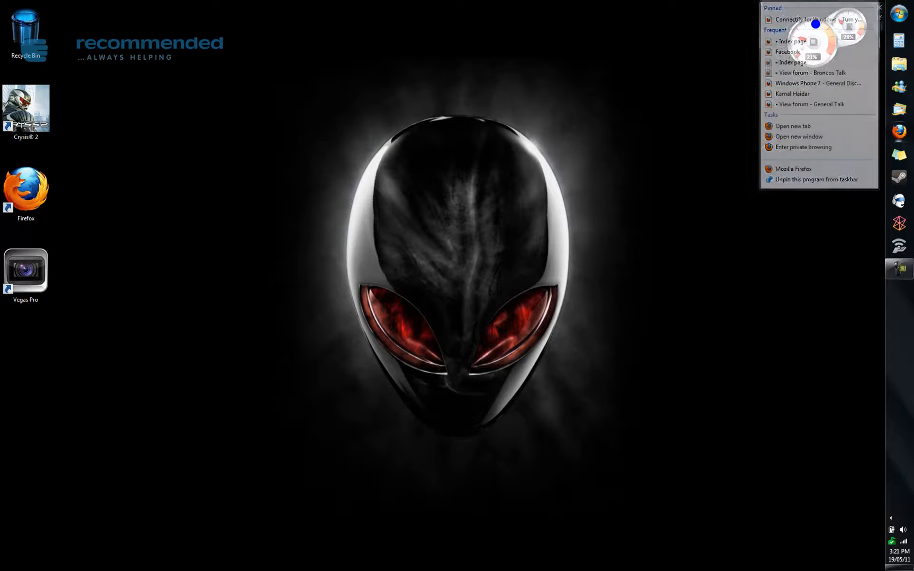
# Launch the Connectify for Windows website in Firefox from the desktop.
pyautogui.click(806, 19)
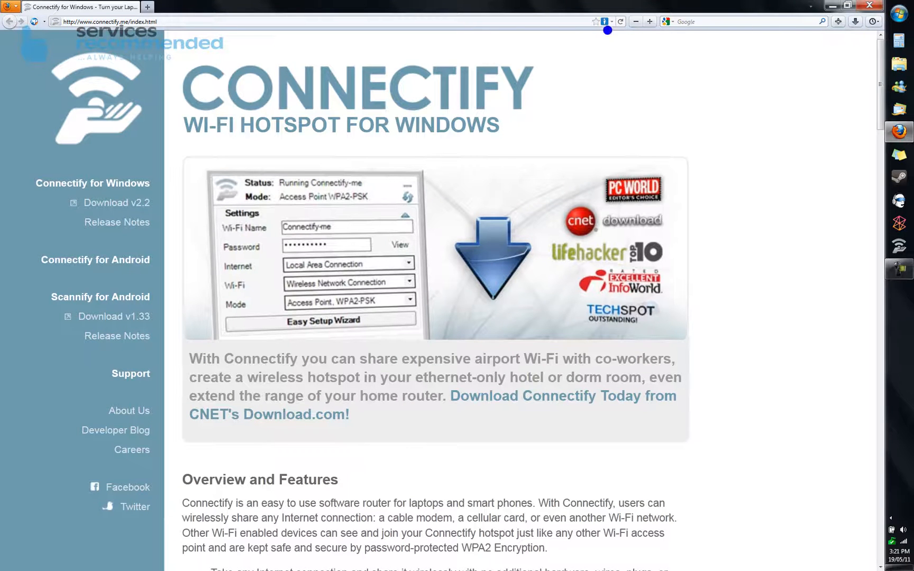
pyautogui.moveTo(115, 202)
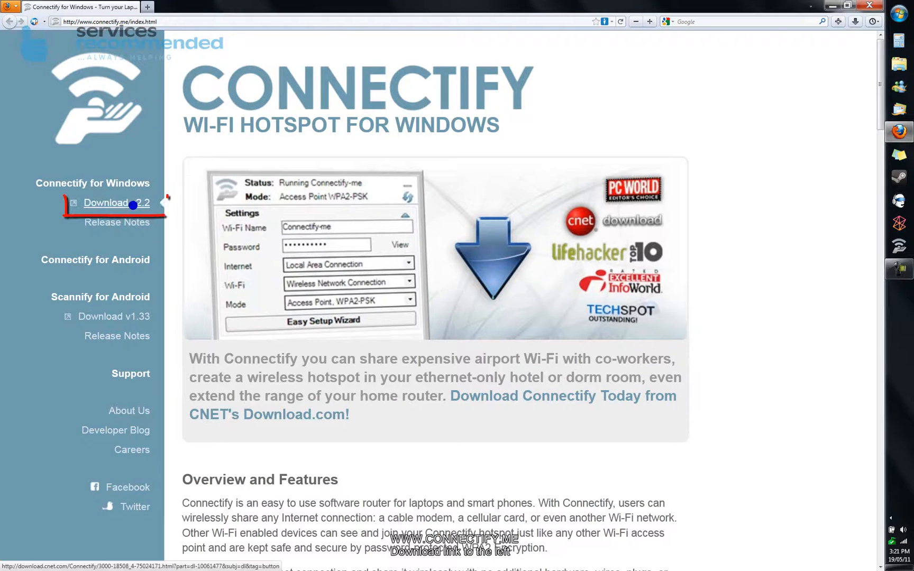
pyautogui.moveTo(115, 202)
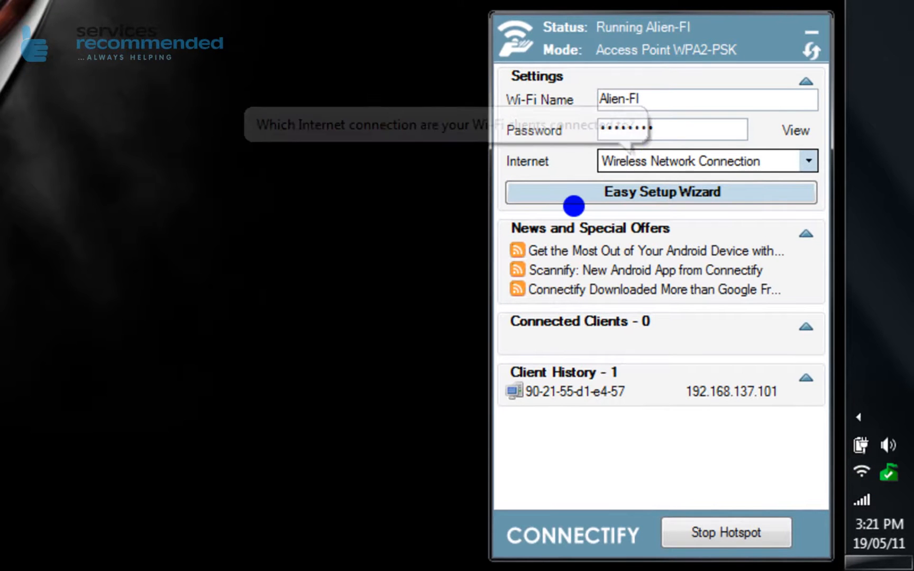
# Start the Easy Setup Wizard for the running Alien-FI hotspot and proceed past its Welcome page.
pyautogui.click(660, 192)
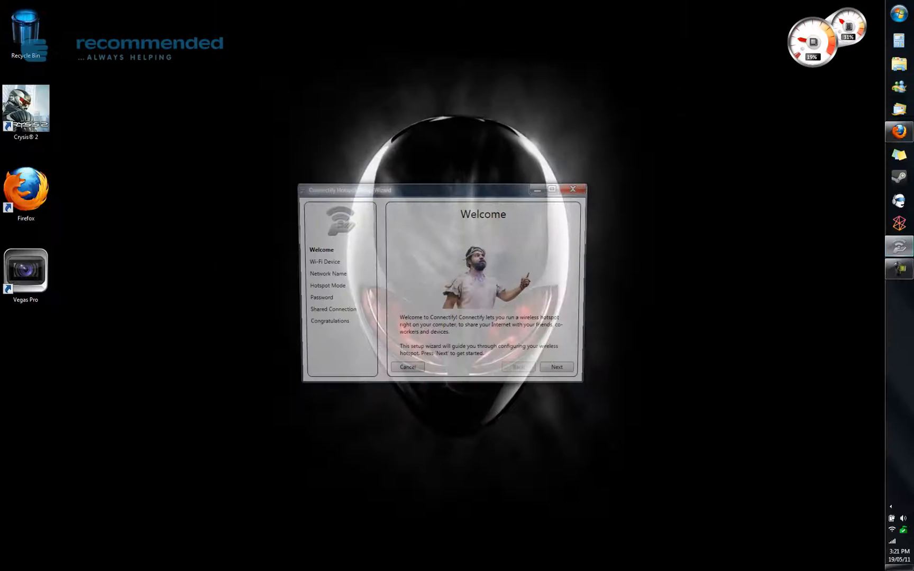
pyautogui.click(556, 367)
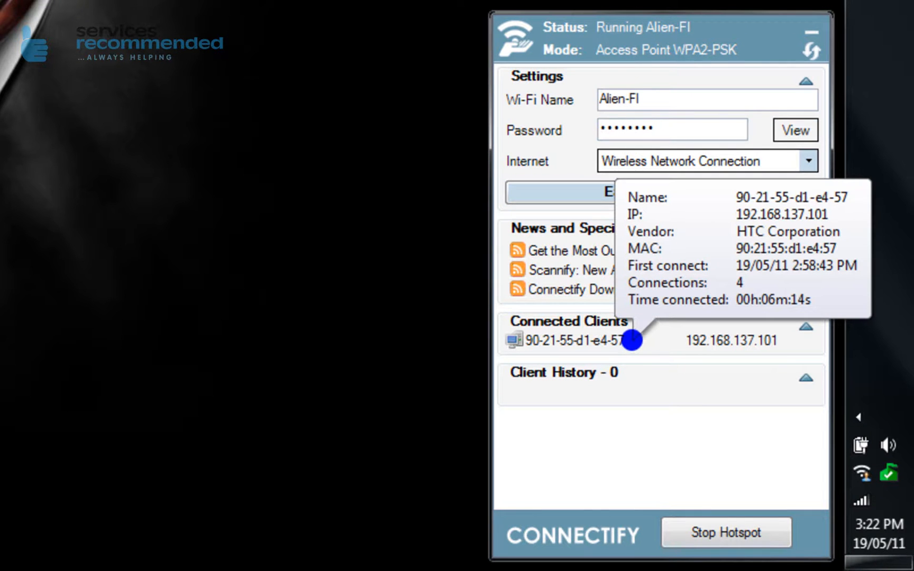
pyautogui.moveTo(632, 340)
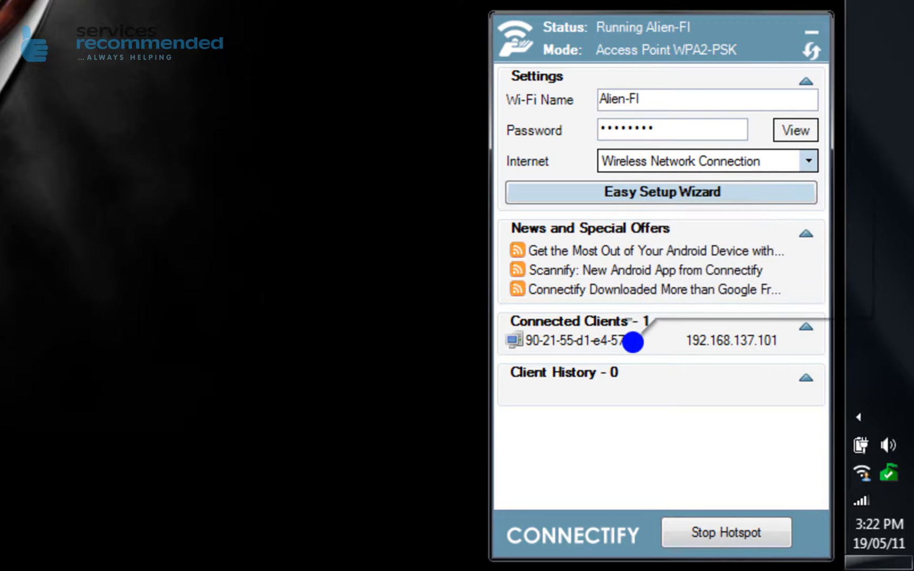